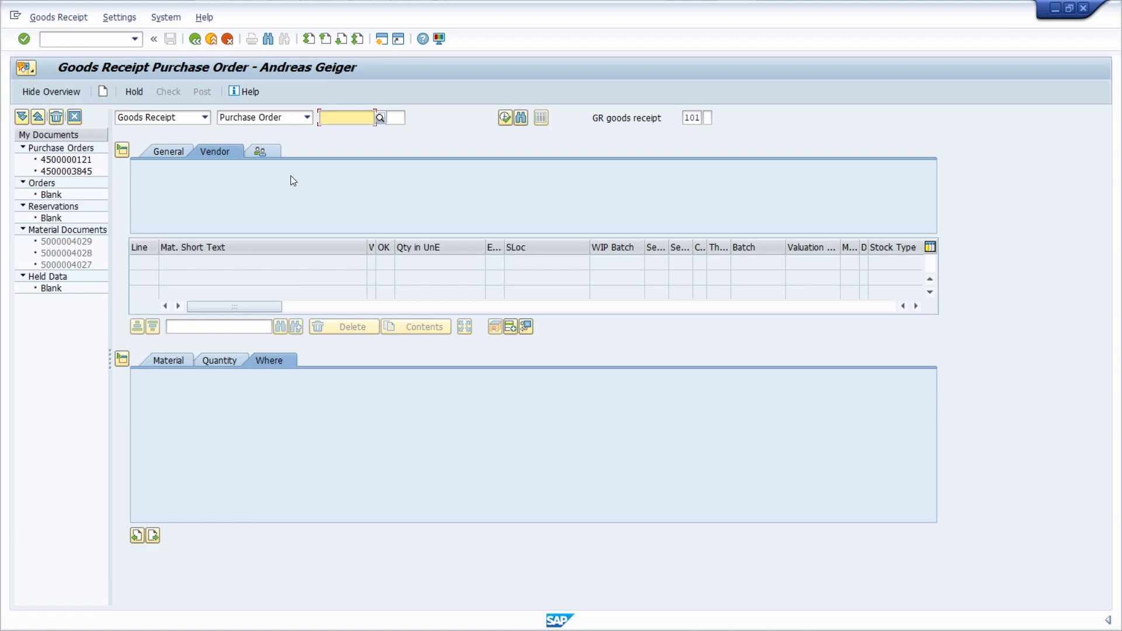
pyautogui.moveTo(162, 117)
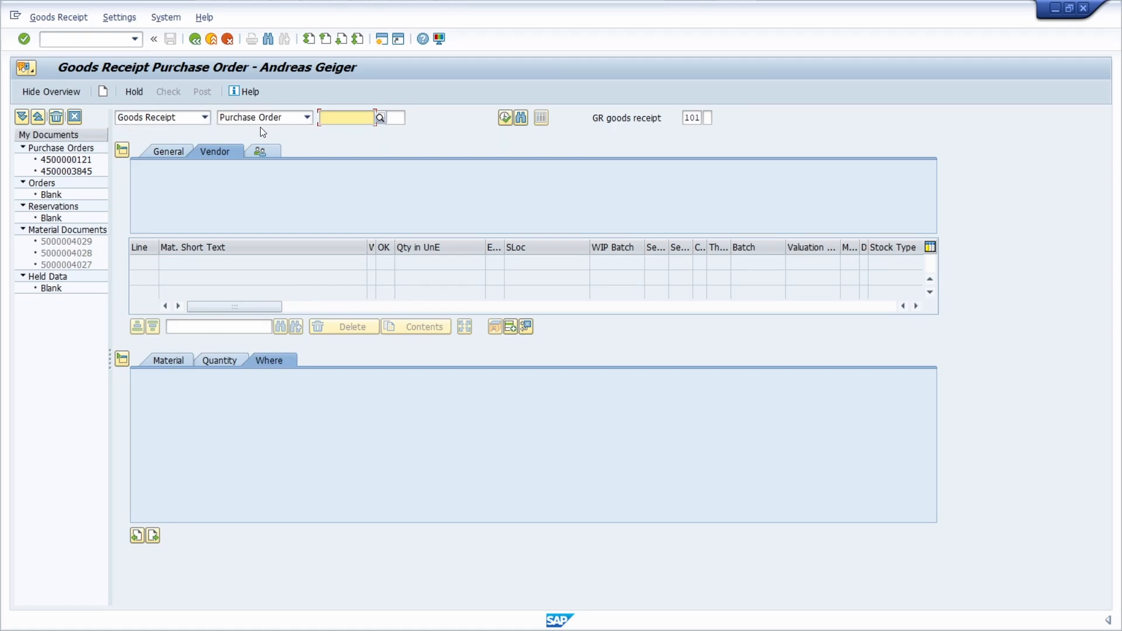
# Check the goods receipt action and reference document lists, then choose Options from Customize Local Layout
pyautogui.click(205, 117)
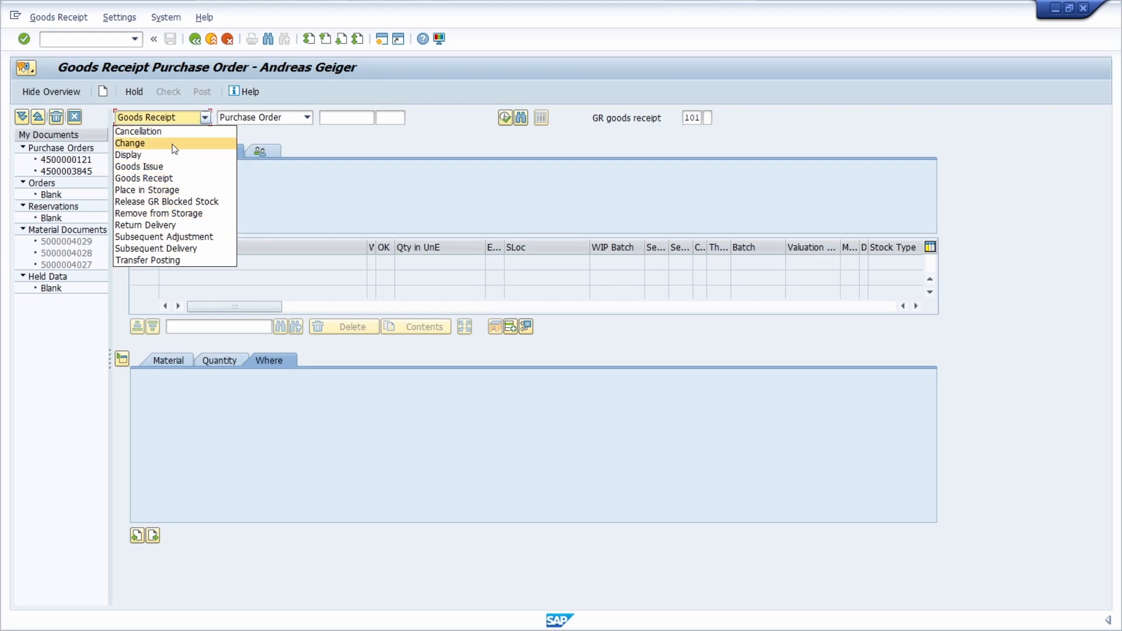
pyautogui.moveTo(177, 156)
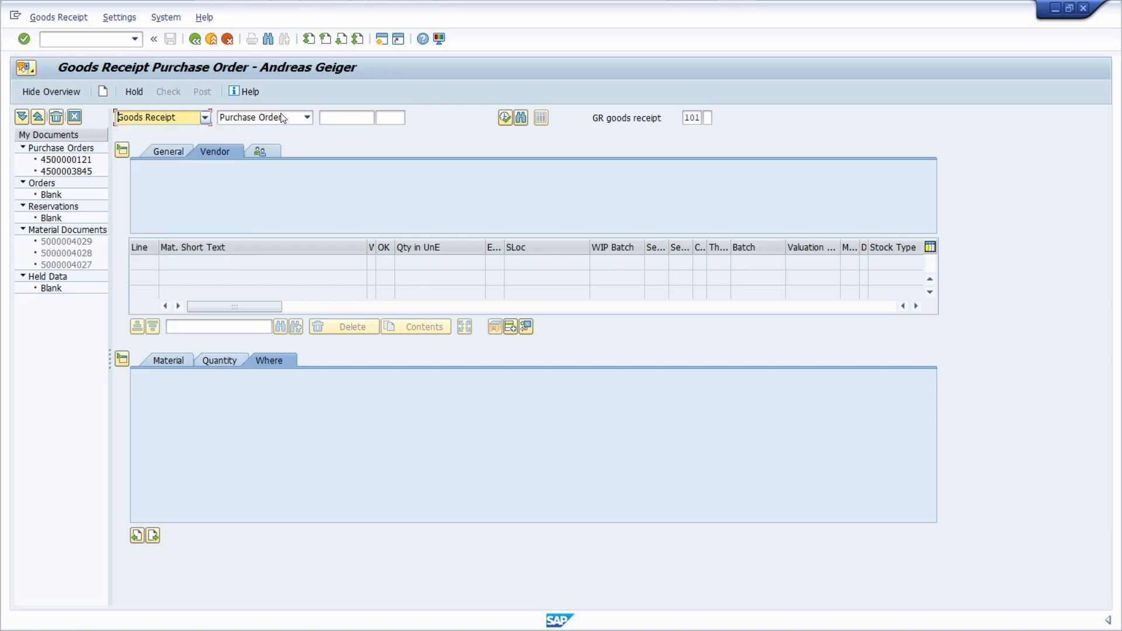
pyautogui.click(307, 118)
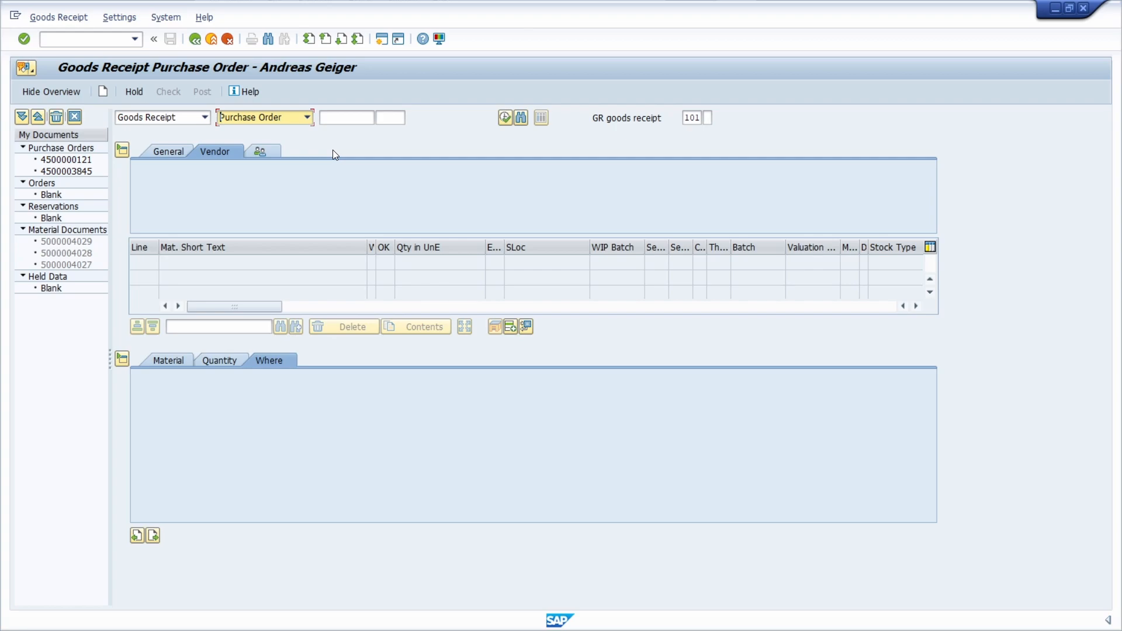
pyautogui.moveTo(351, 153)
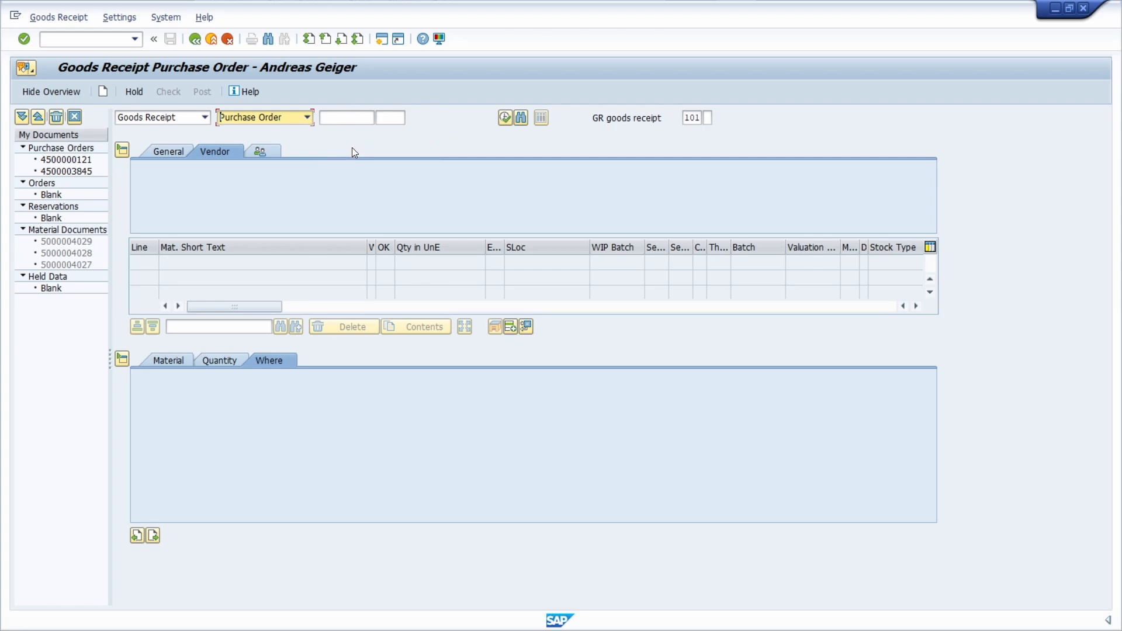
pyautogui.moveTo(438, 38)
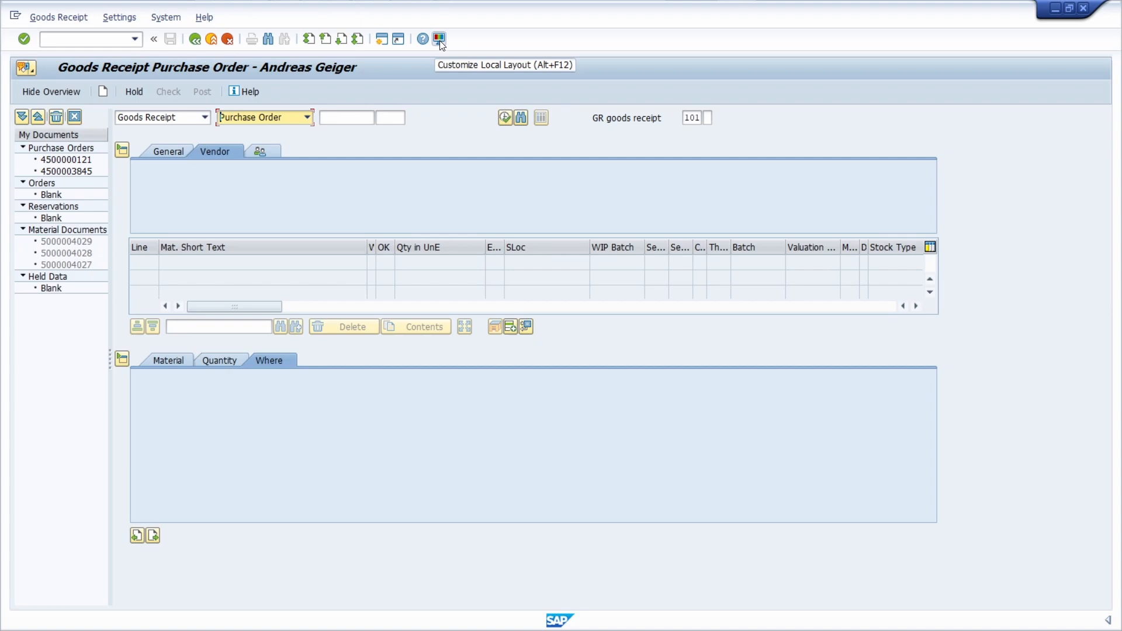
pyautogui.click(439, 39)
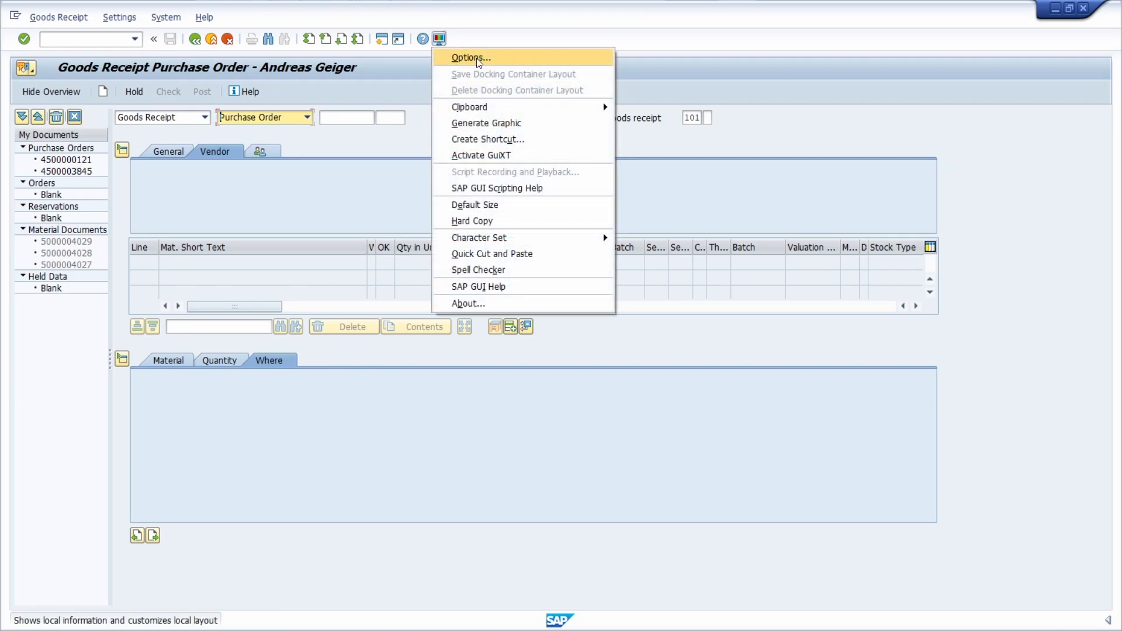
pyautogui.click(437, 38)
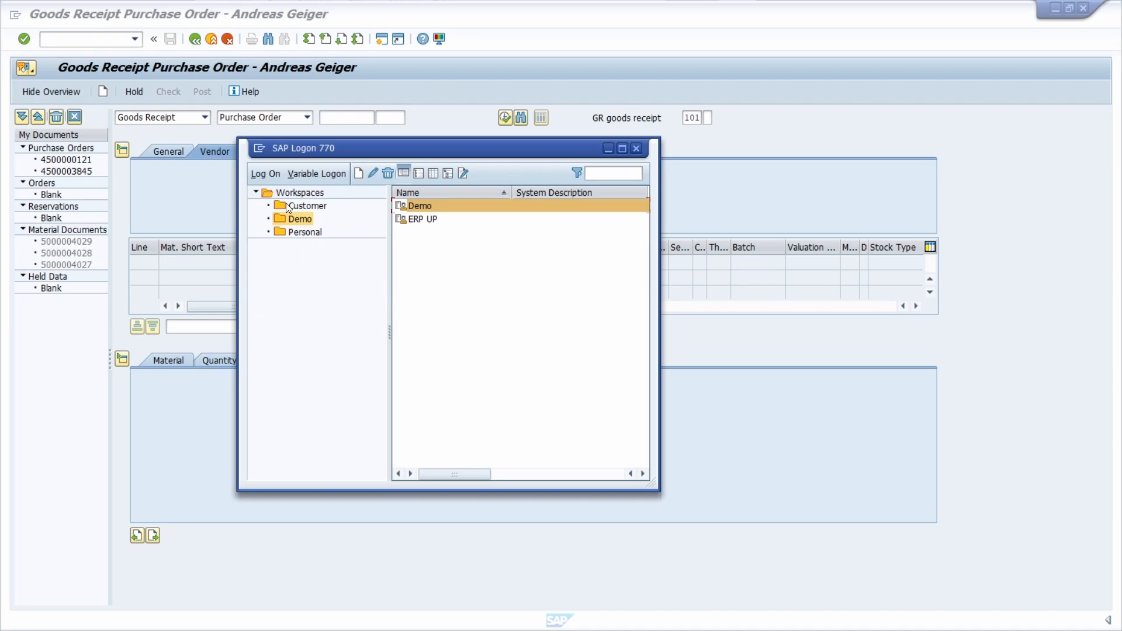
pyautogui.moveTo(255, 154)
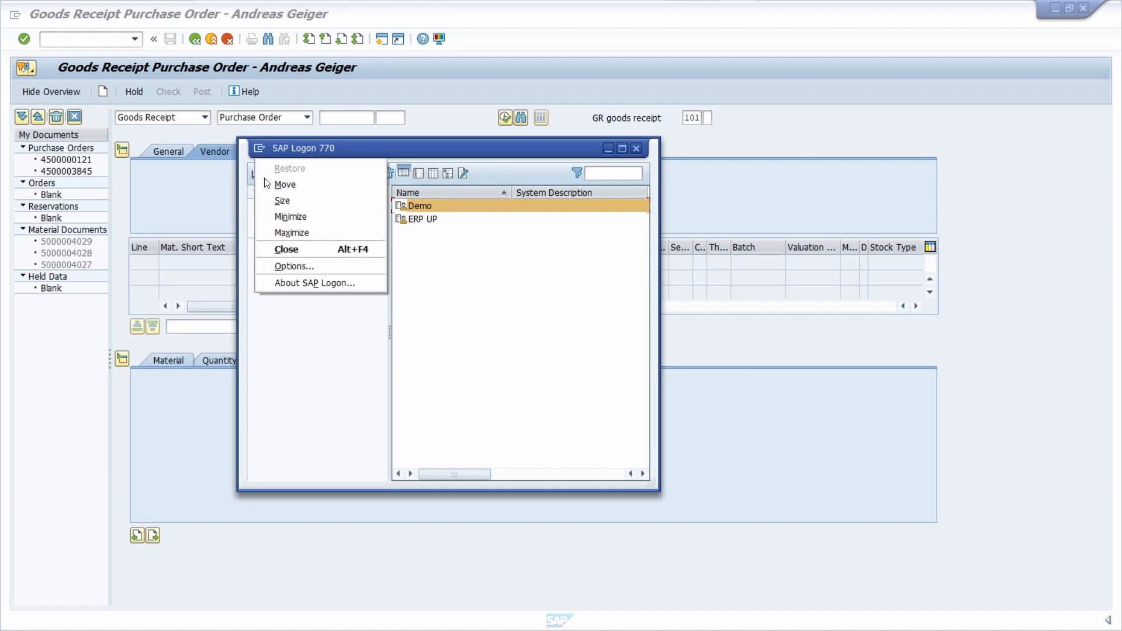
# Open SAP GUI Options at Visualization 1 and enable showing keys within dropdown lists
pyautogui.click(293, 265)
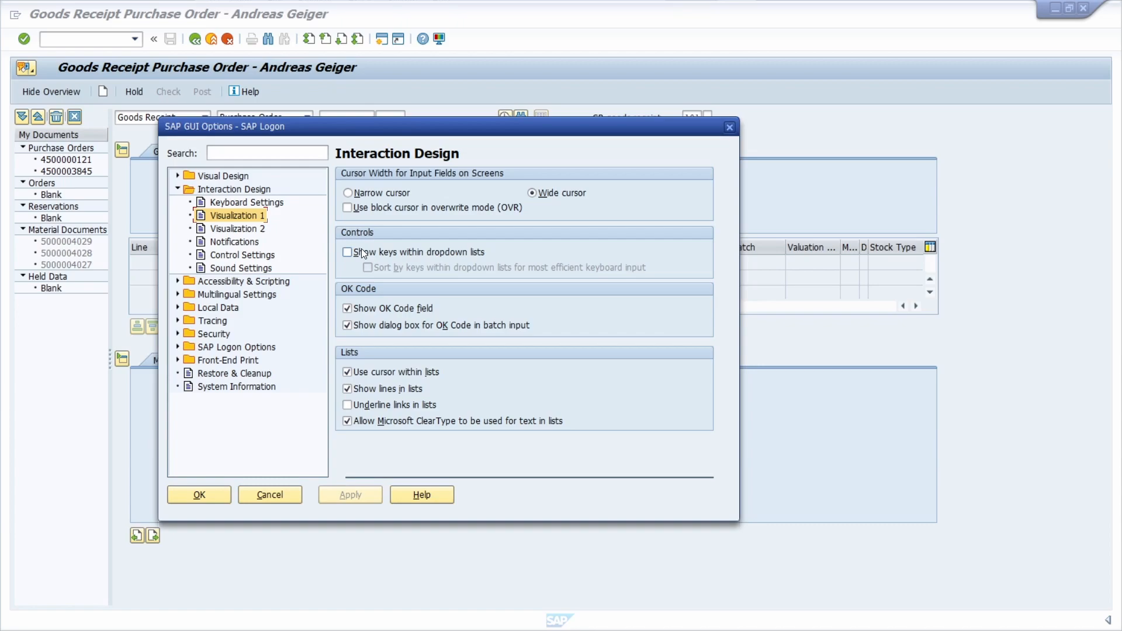
pyautogui.click(348, 252)
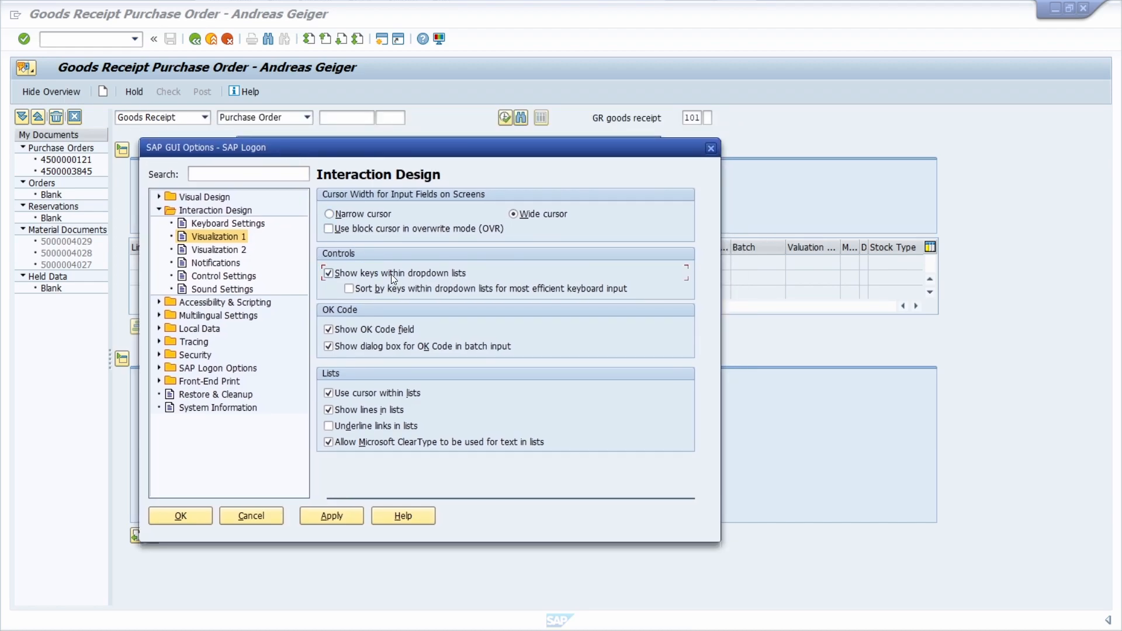
# Enable sorting by keys within dropdown lists
pyautogui.click(348, 288)
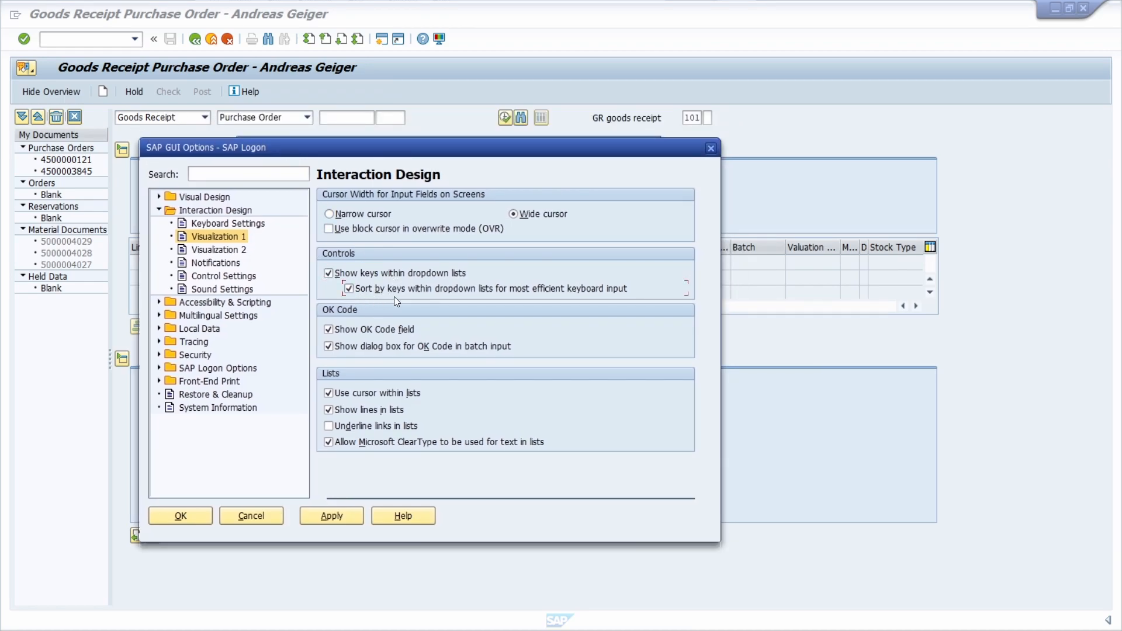
pyautogui.moveTo(506, 298)
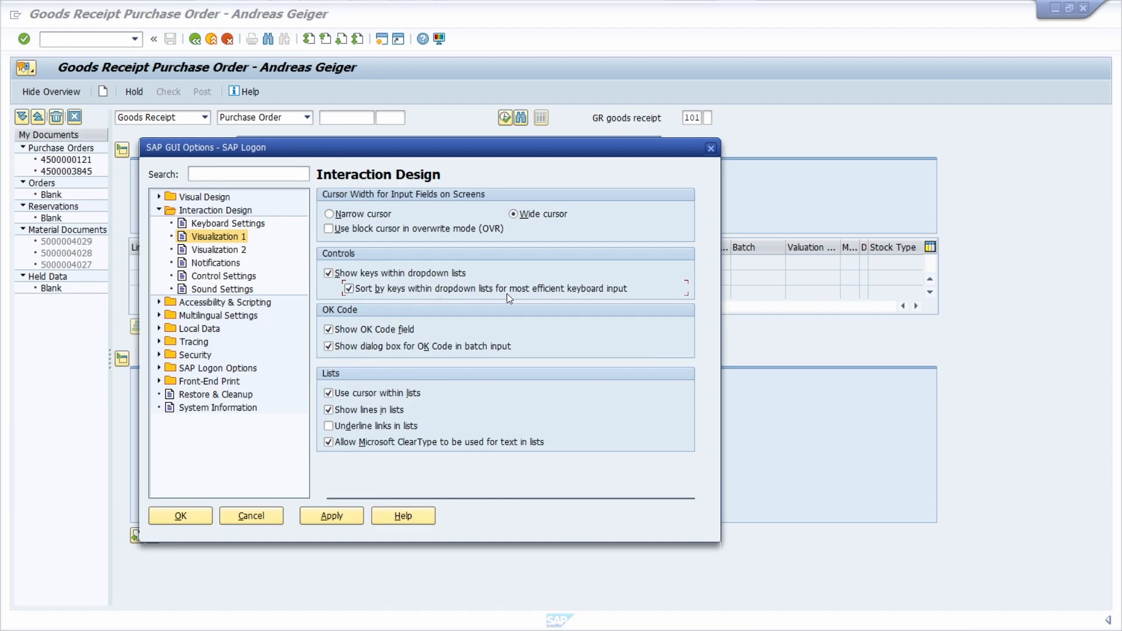
pyautogui.moveTo(396, 305)
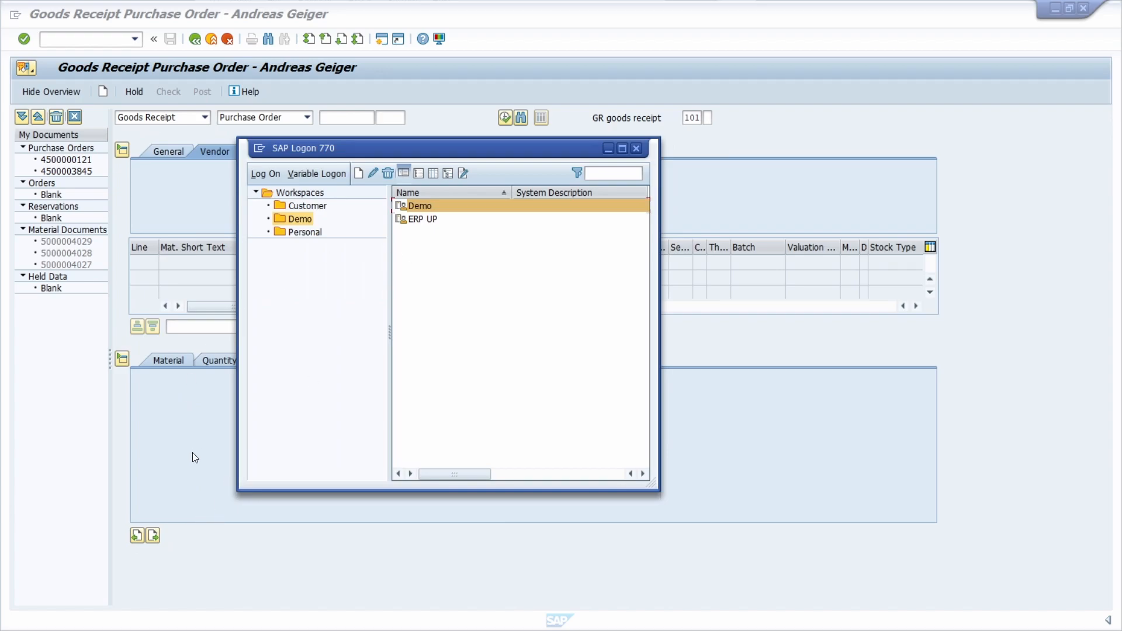
# Return to MIGO, refresh, and open the Goods Receipt list showing keys A01 to A12
pyautogui.click(635, 148)
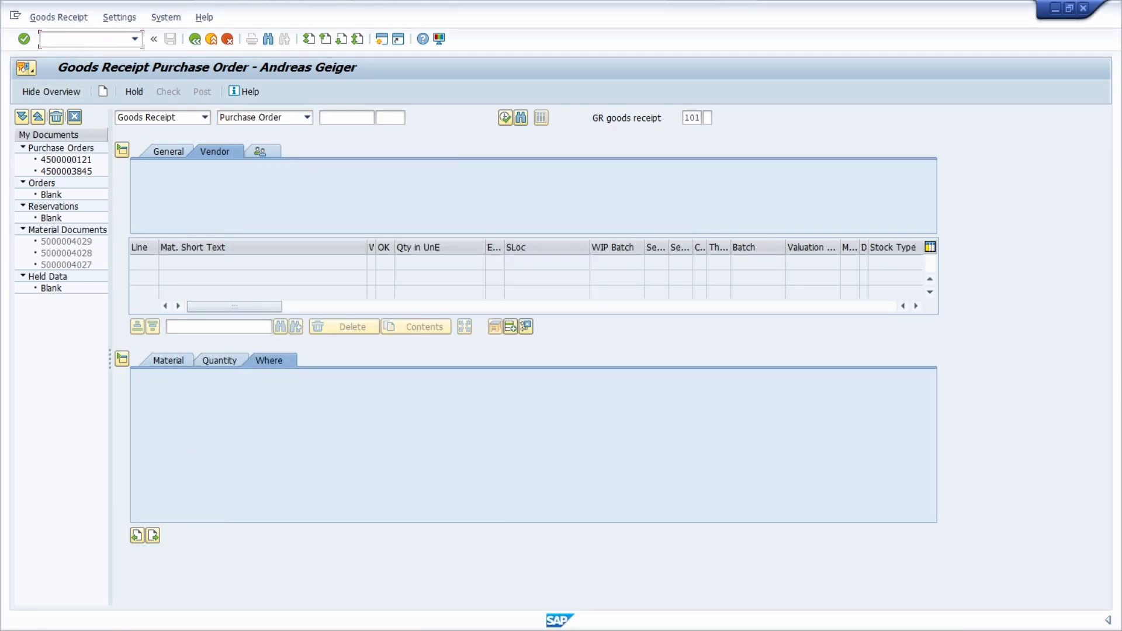
pyautogui.click(346, 118)
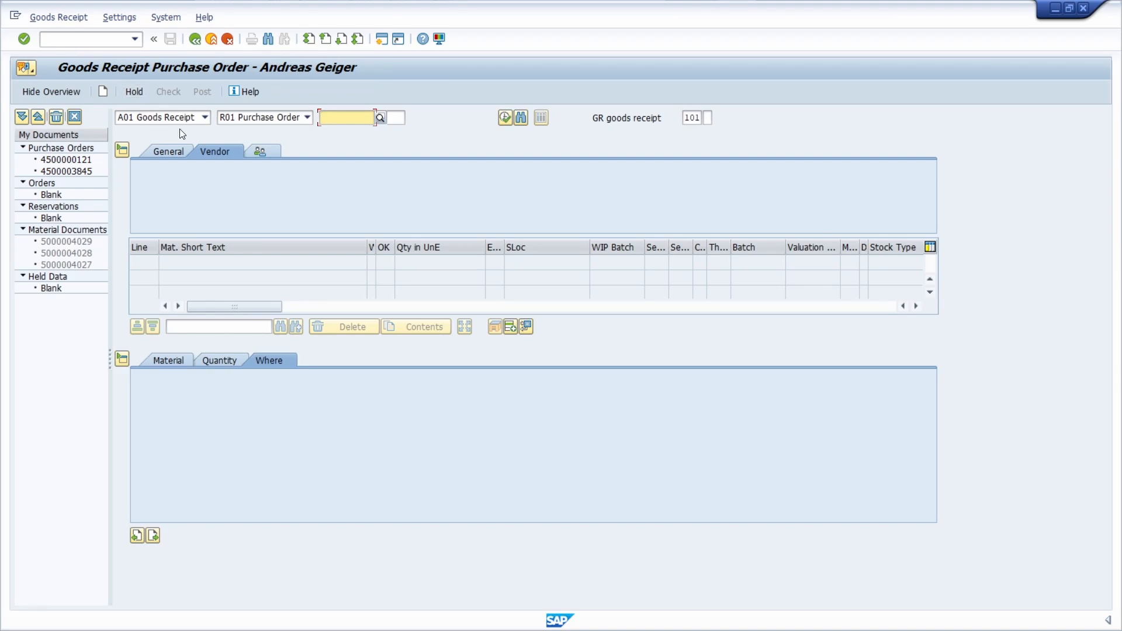
pyautogui.click(206, 118)
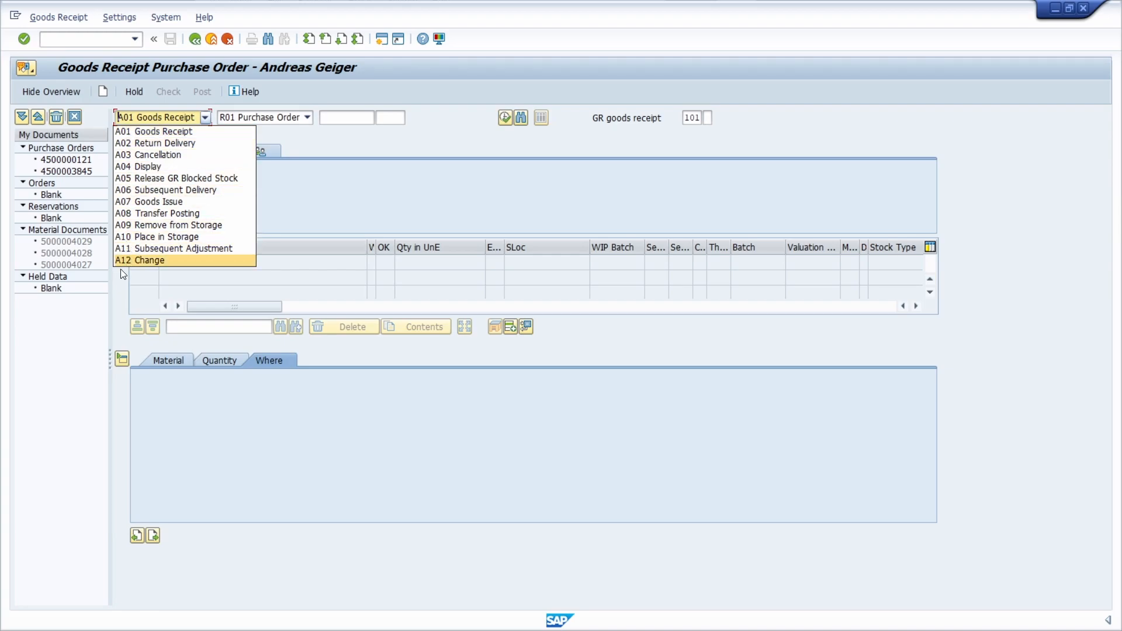
pyautogui.moveTo(165, 143)
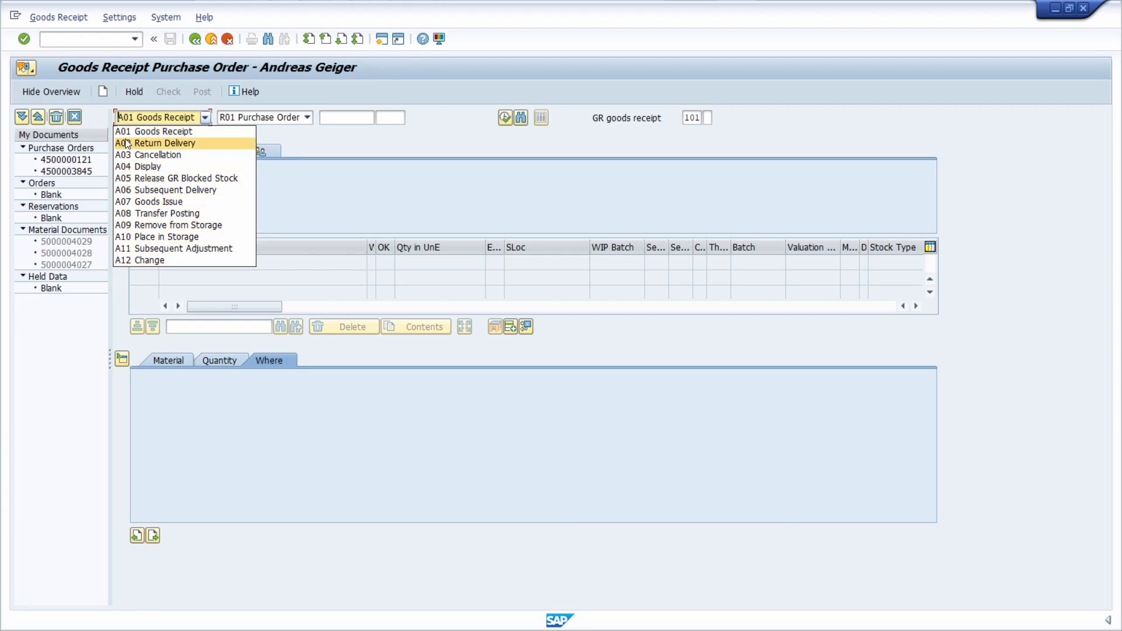